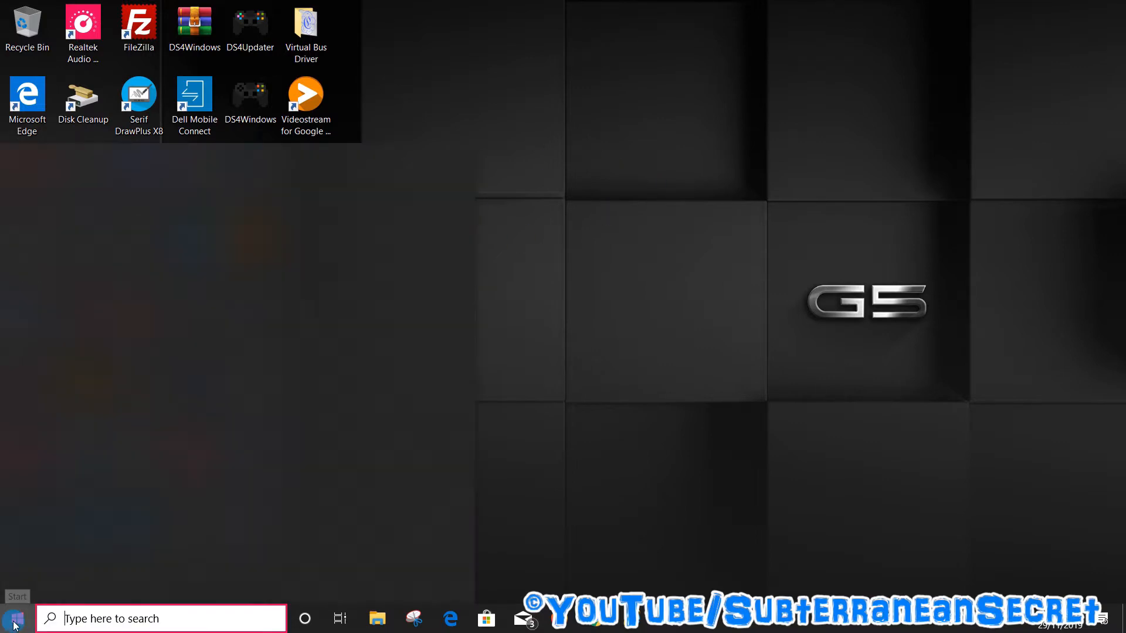
Step: Go from the Start menu through Settings and Devices to the Touchpad page
left_click(15, 616)
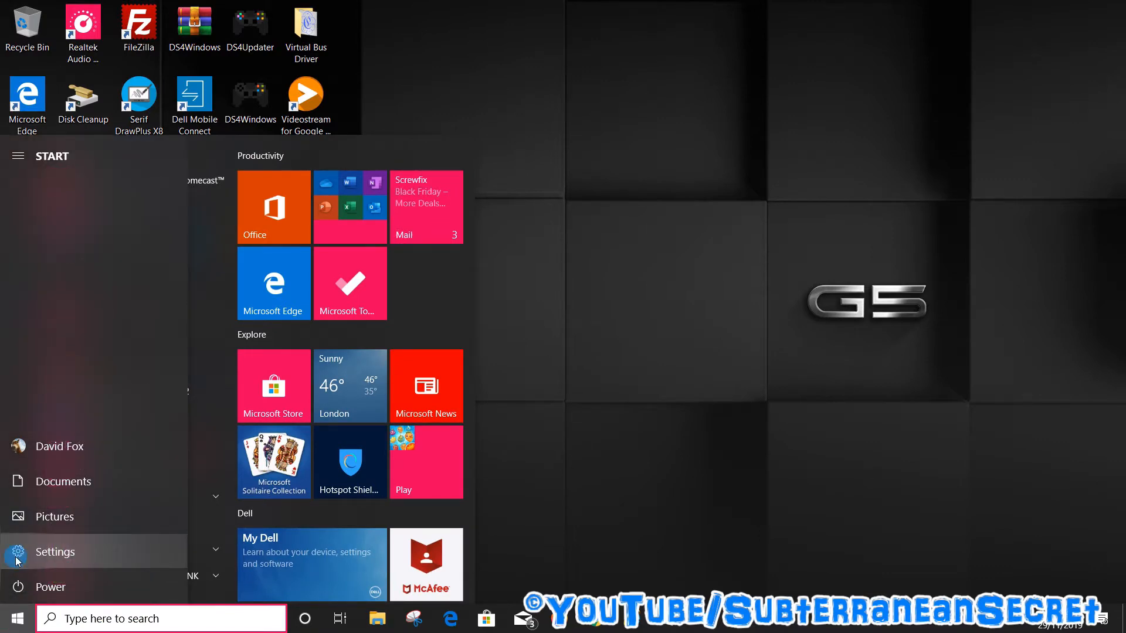
left_click(54, 552)
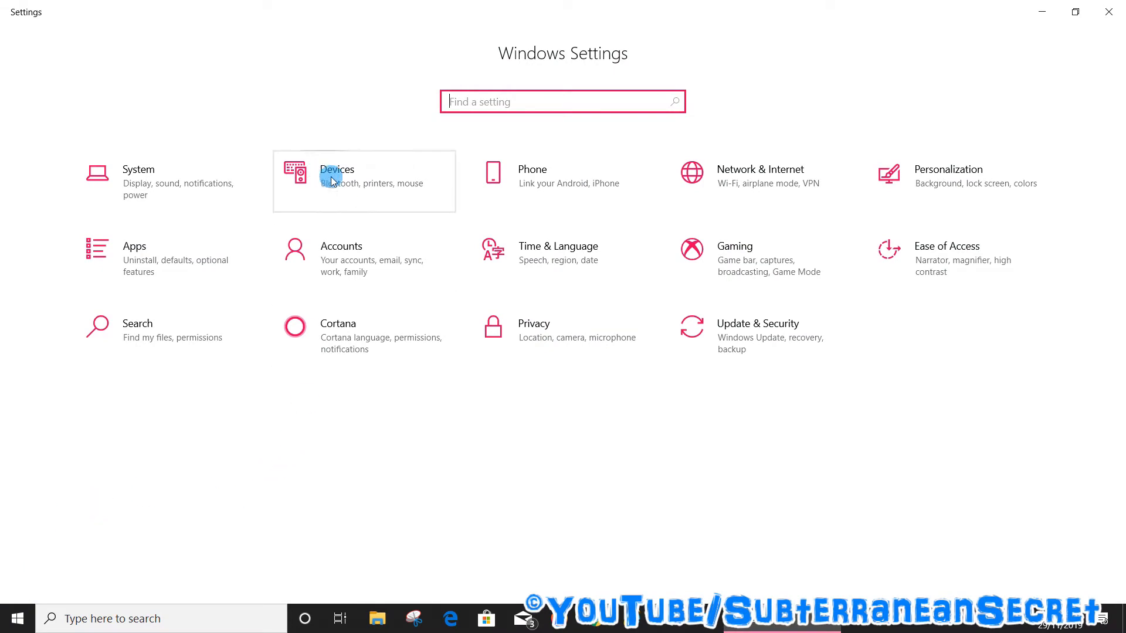
left_click(331, 180)
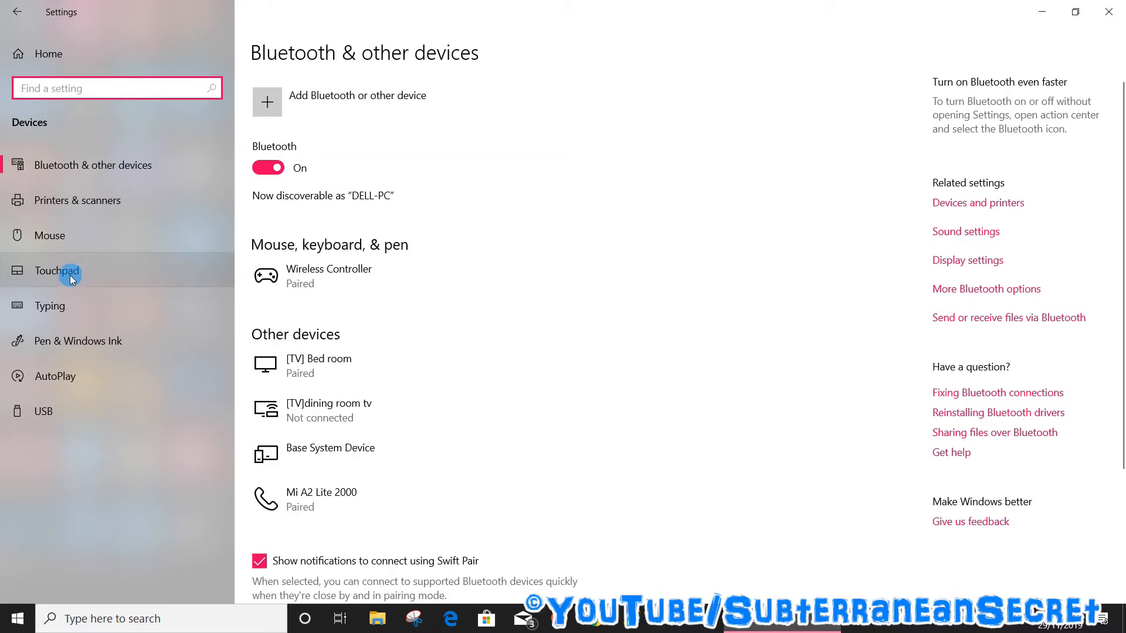
left_click(70, 280)
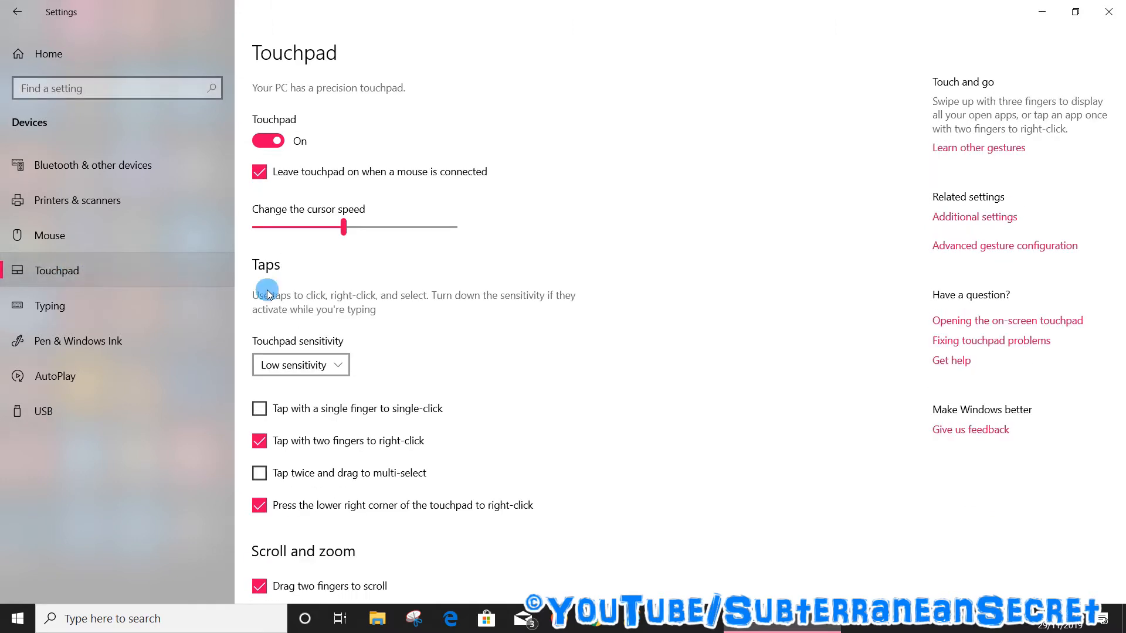
scroll("down", 3)
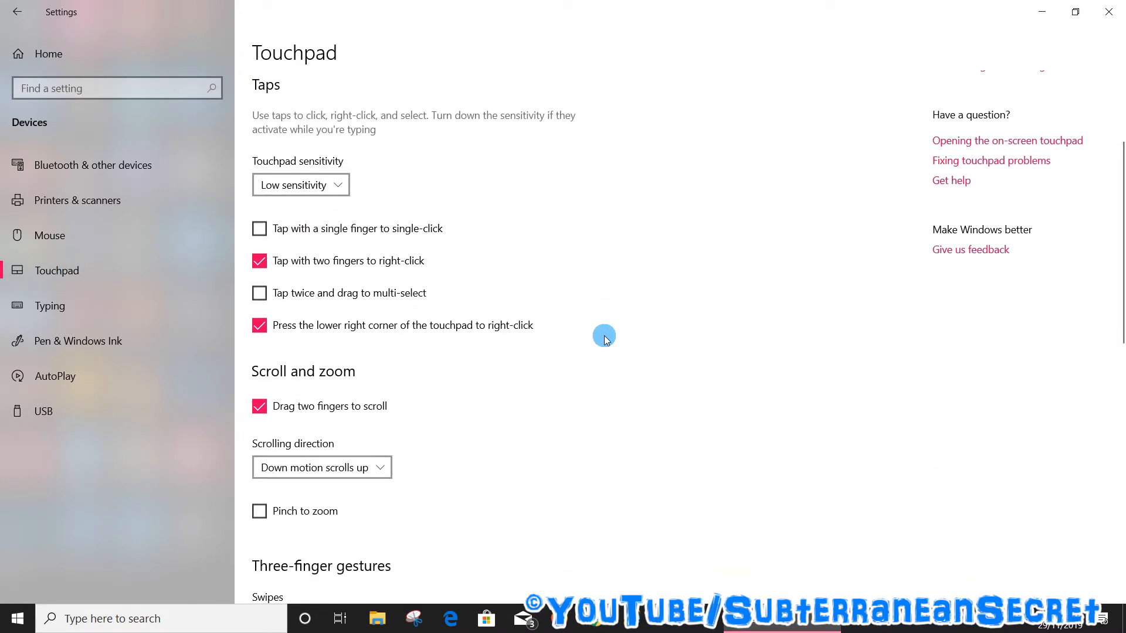
scroll("down", 3)
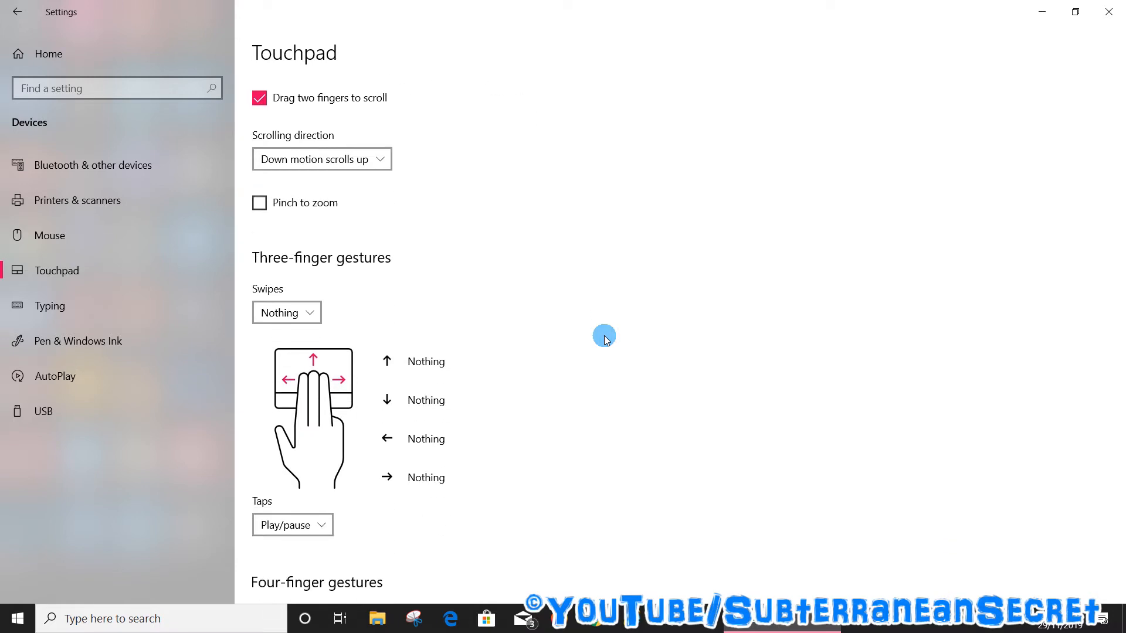
scroll("down", 3)
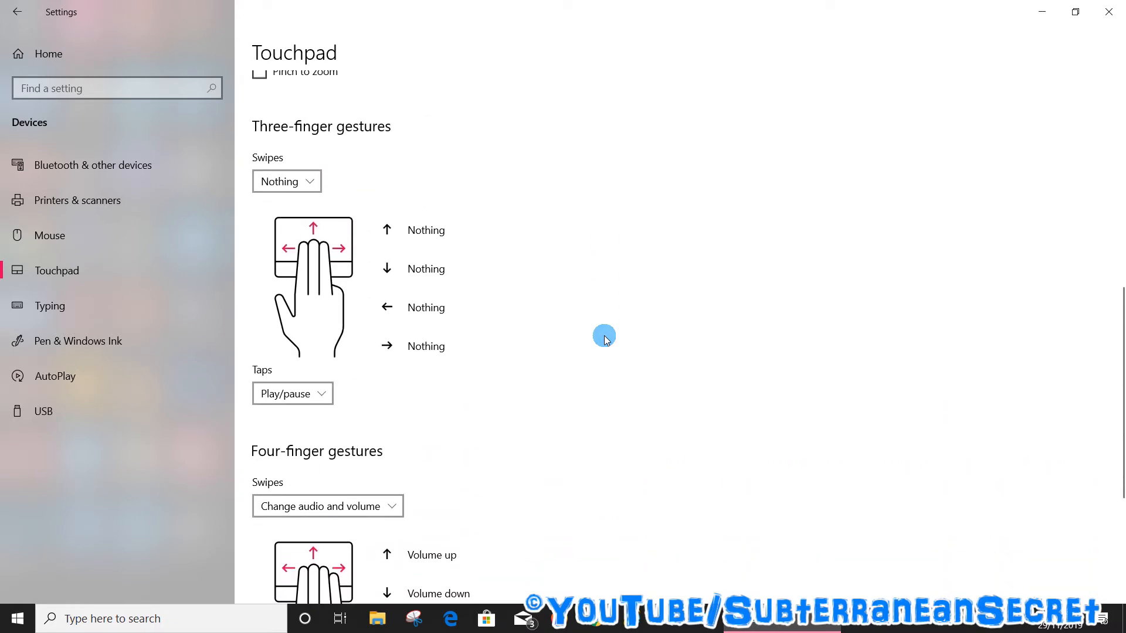
scroll("down", 3)
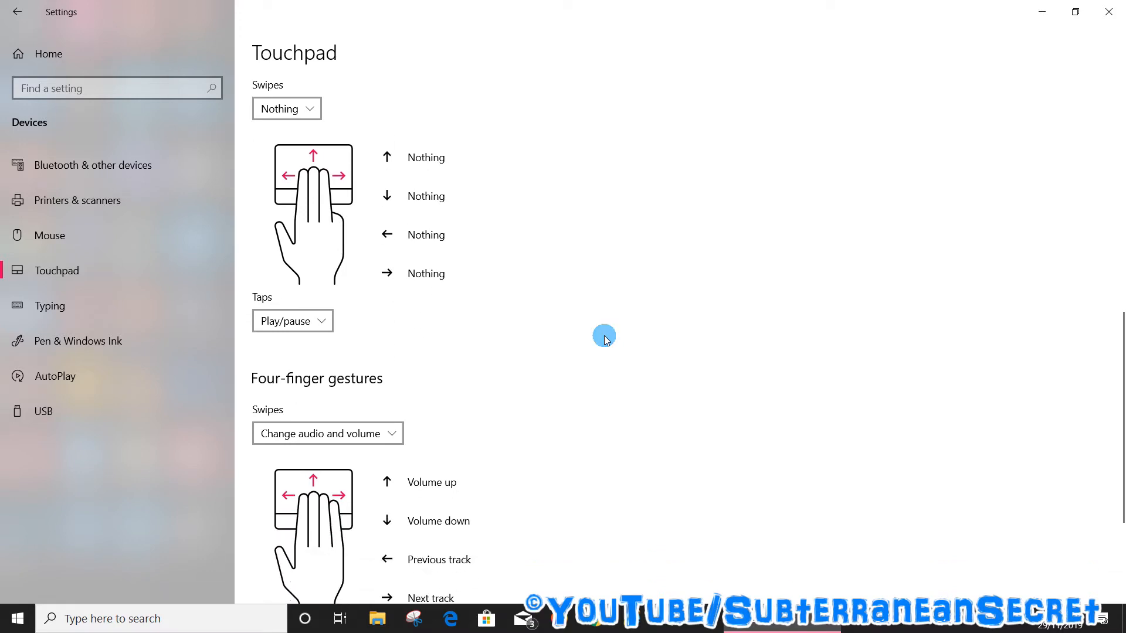
scroll("down", 3)
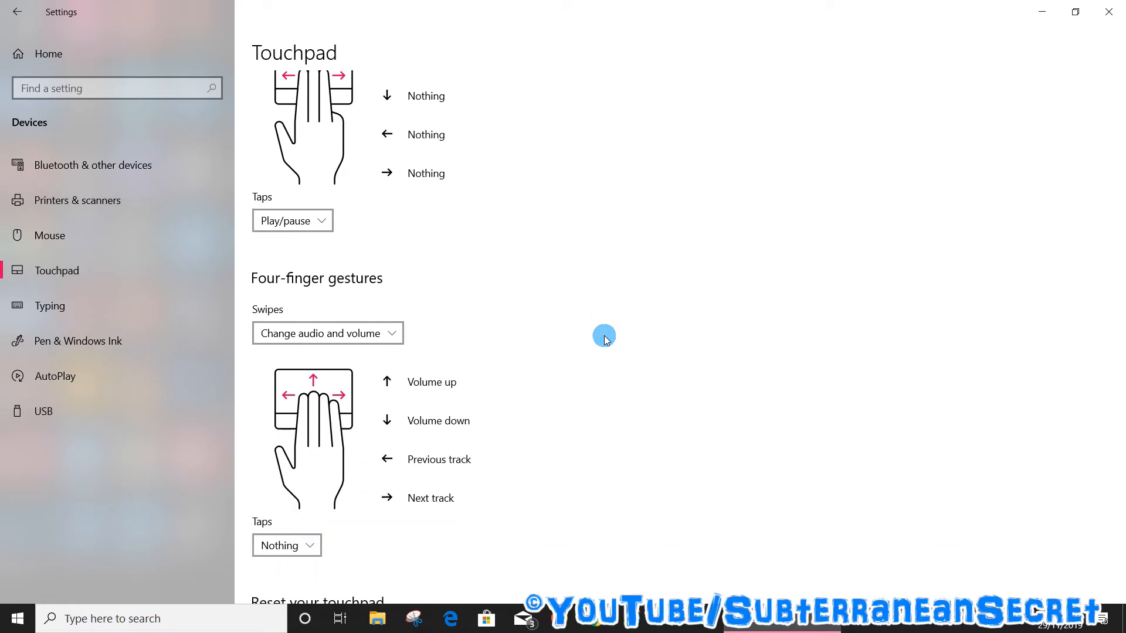
scroll("up", 3)
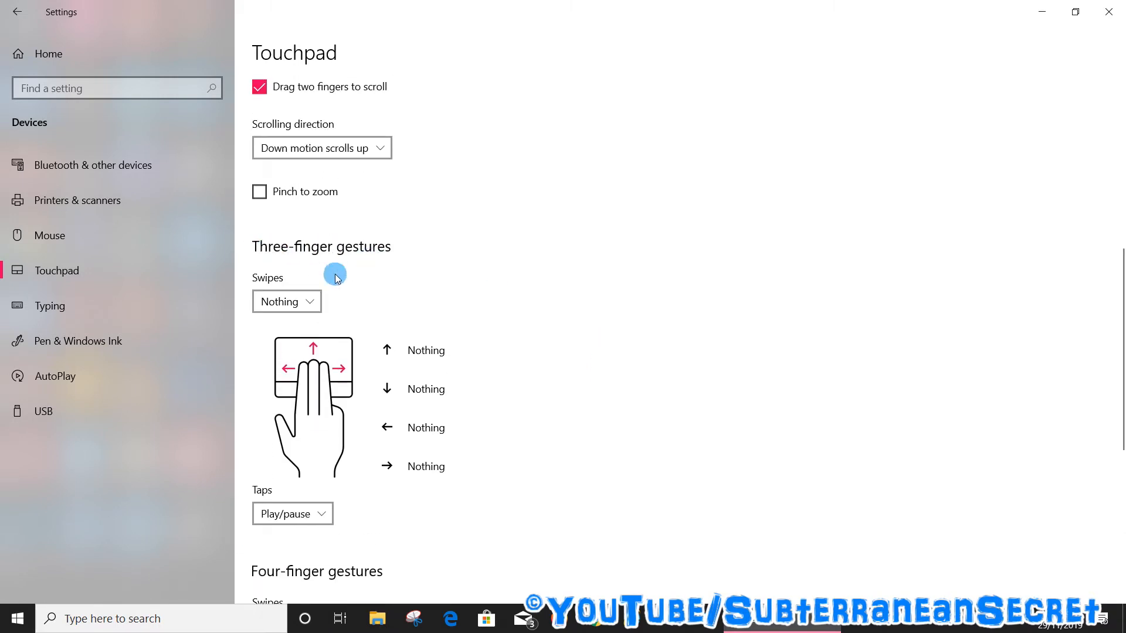
left_click(286, 302)
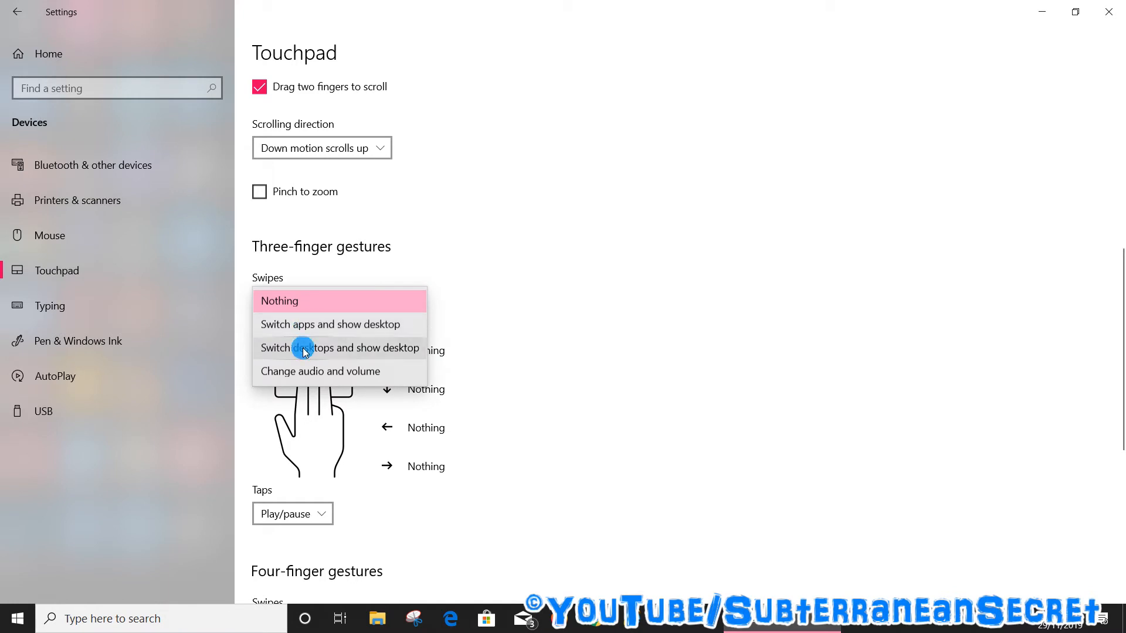
mouse_move(499, 328)
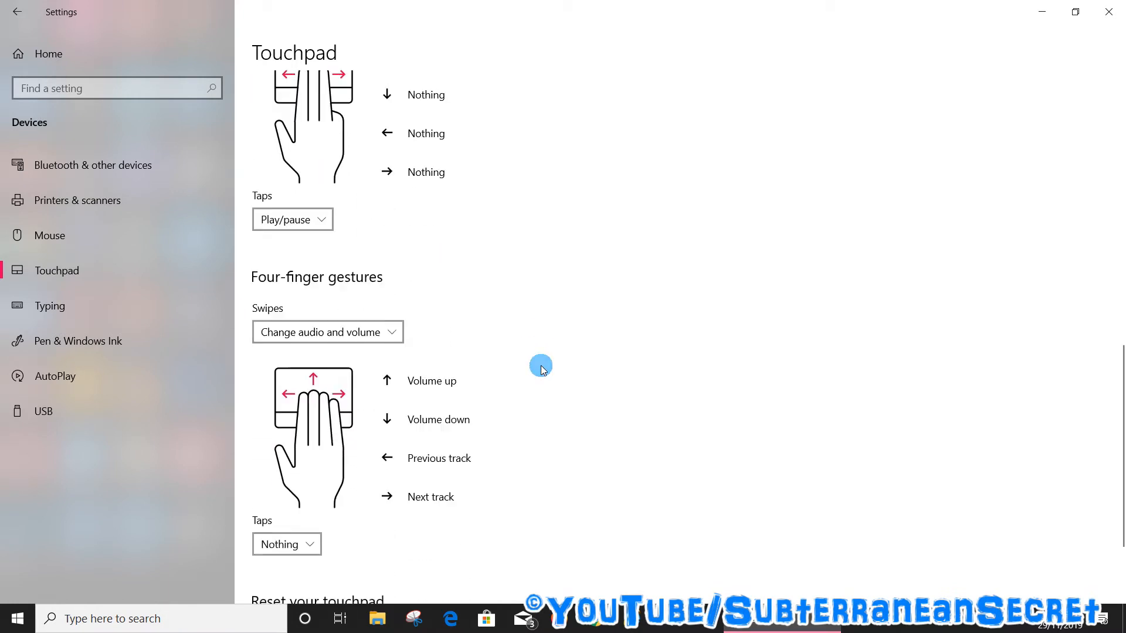
Step: Set the Four-finger gestures Swipes dropdown to 'Change audio and volume'
scroll("down", 3)
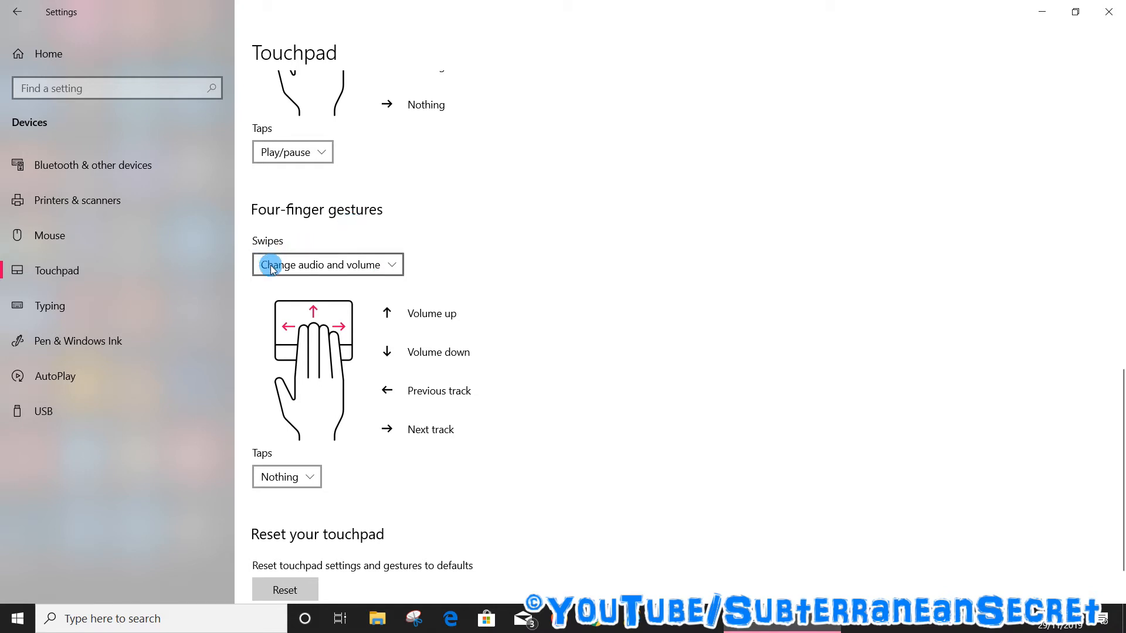
left_click(327, 264)
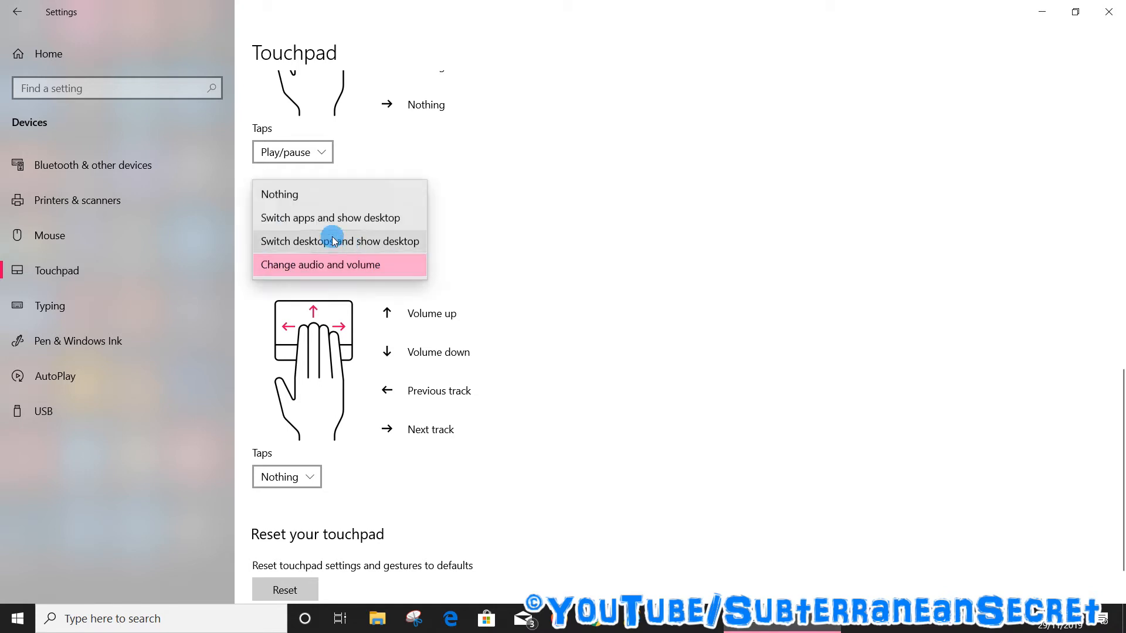
mouse_move(333, 270)
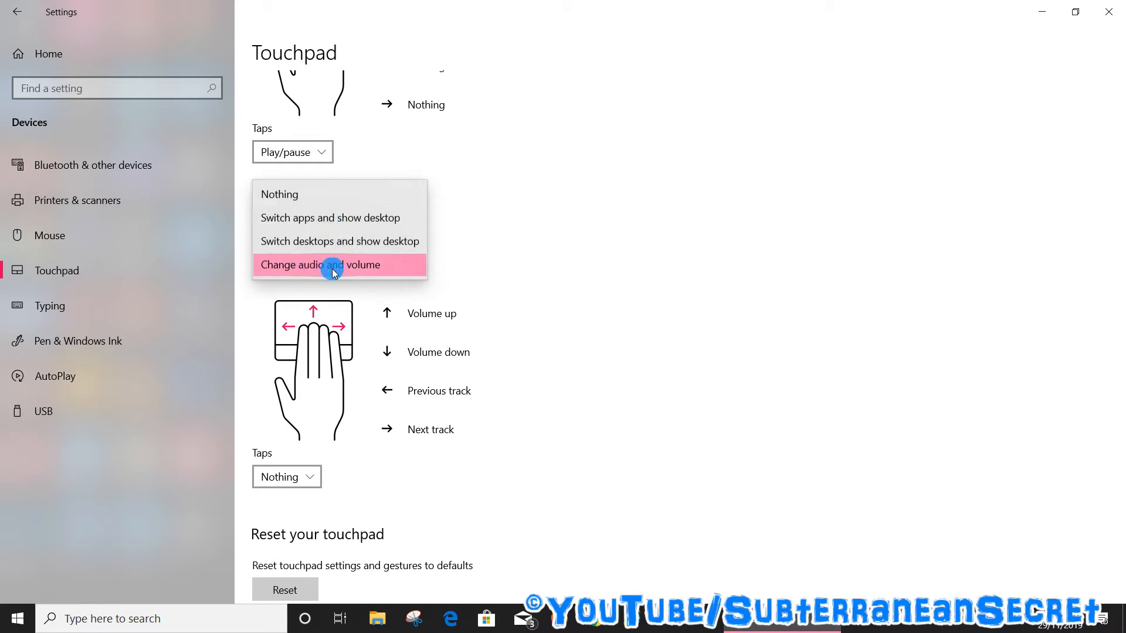
left_click(332, 264)
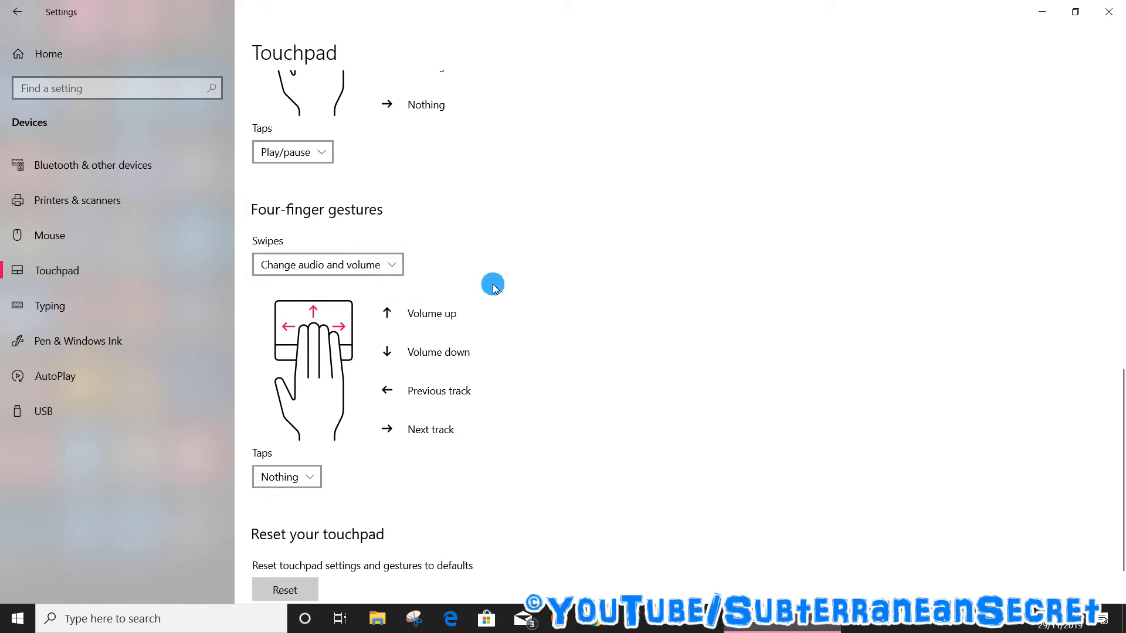